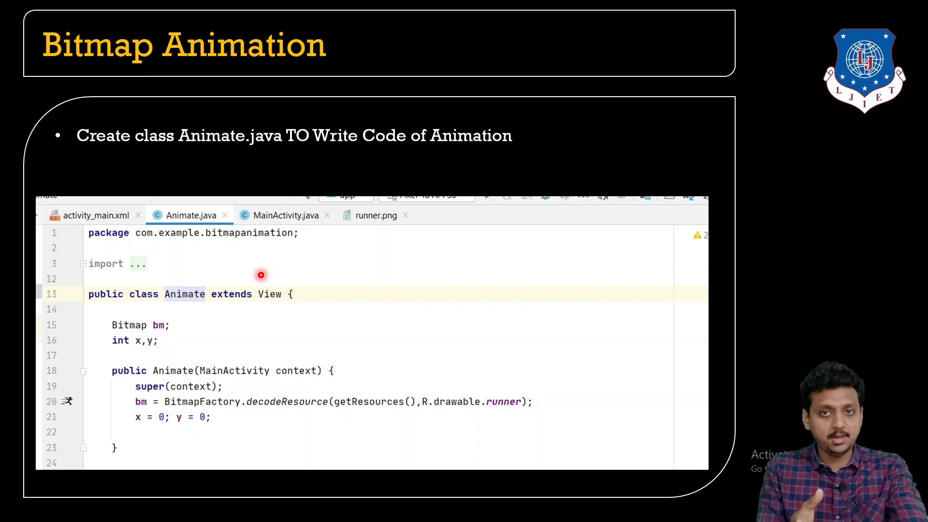
{"action": "mouse_move", "coordinate": [263, 250]}
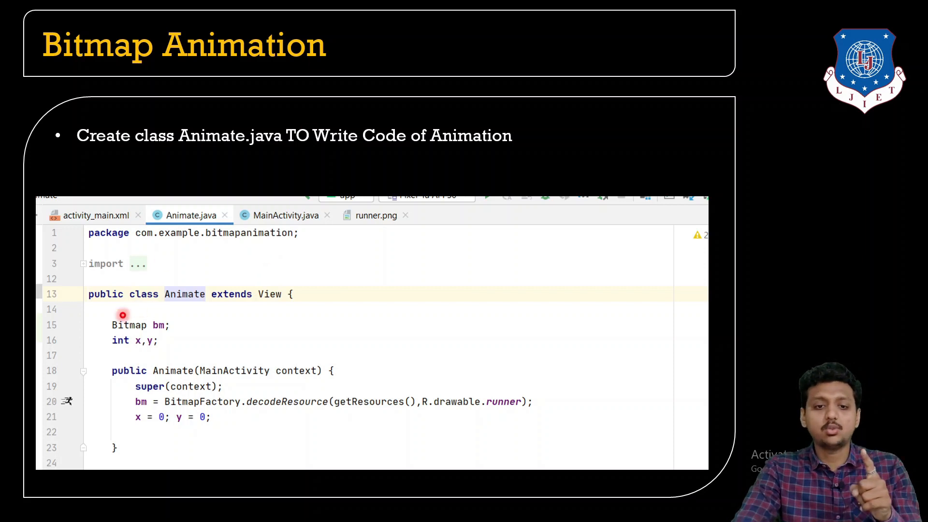
{"action": "mouse_move", "coordinate": [180, 324]}
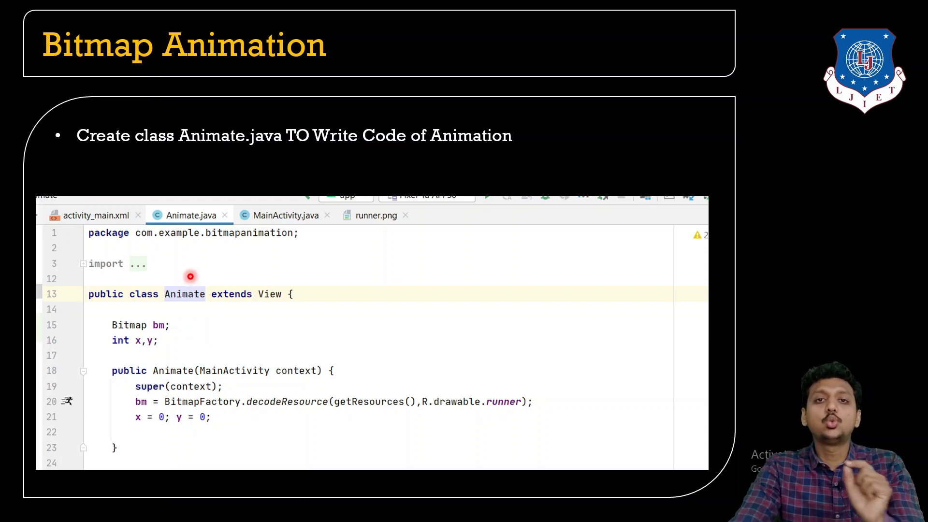
{"action": "mouse_move", "coordinate": [189, 269]}
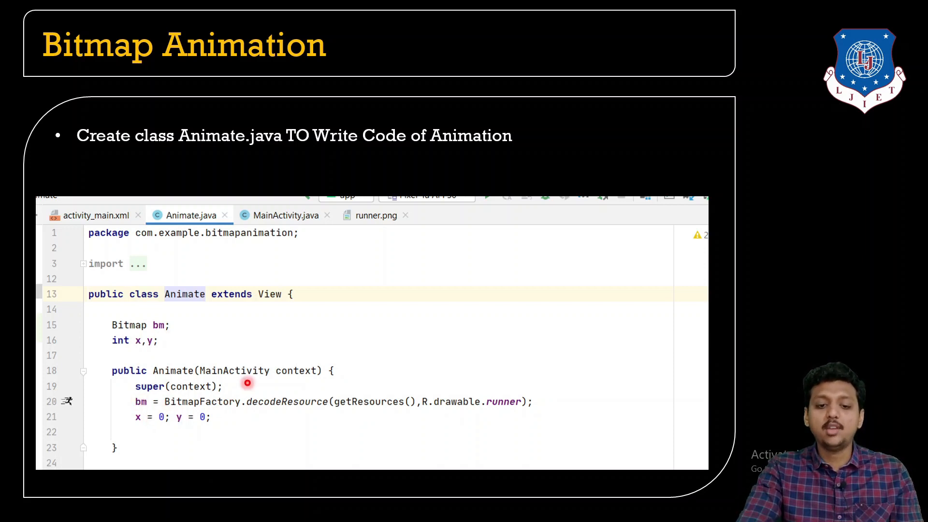
{"action": "mouse_move", "coordinate": [294, 420]}
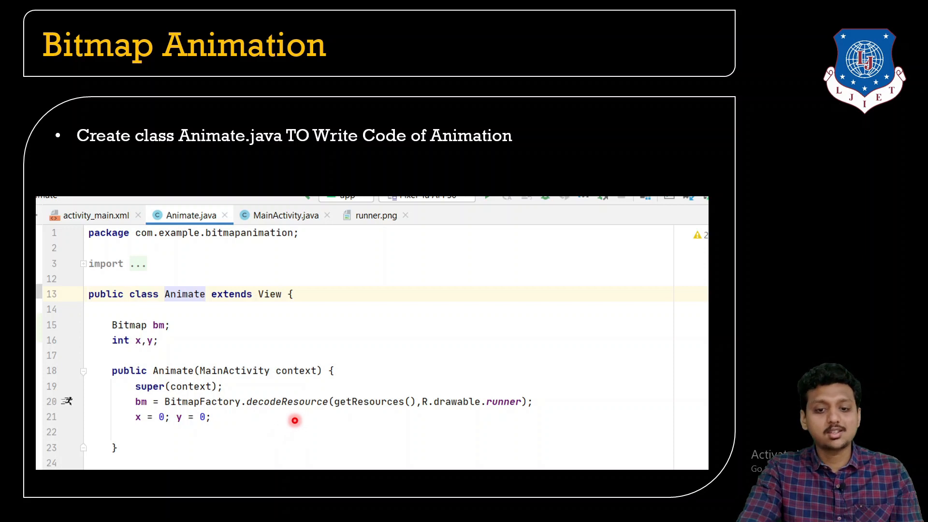
{"action": "mouse_move", "coordinate": [463, 415]}
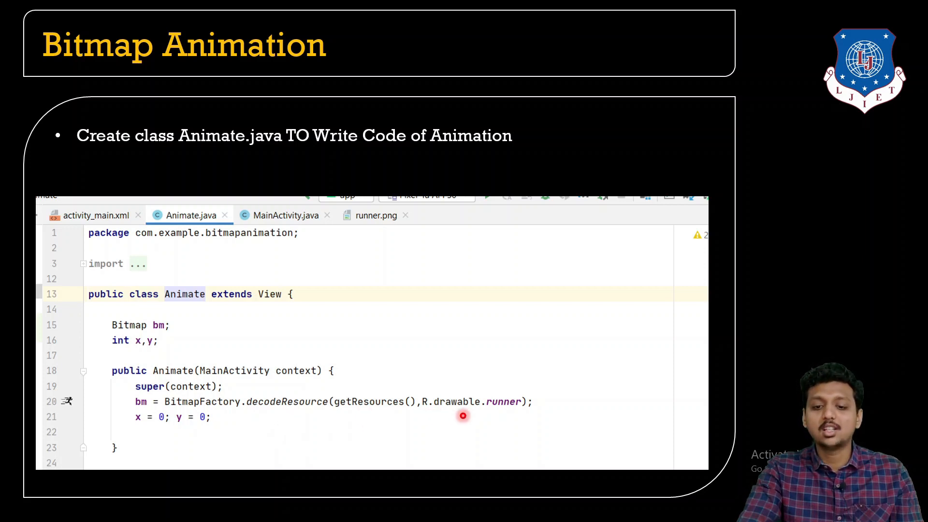
{"action": "mouse_move", "coordinate": [518, 411]}
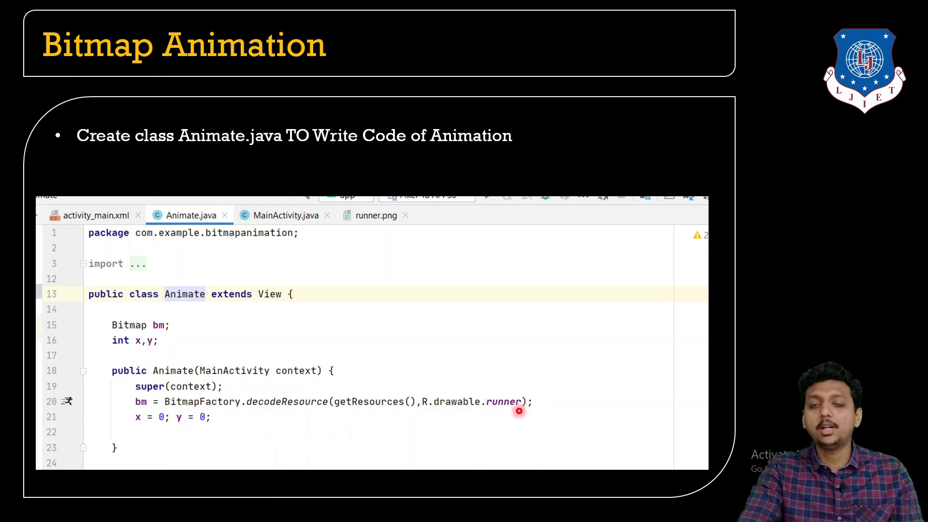
{"action": "mouse_move", "coordinate": [500, 411]}
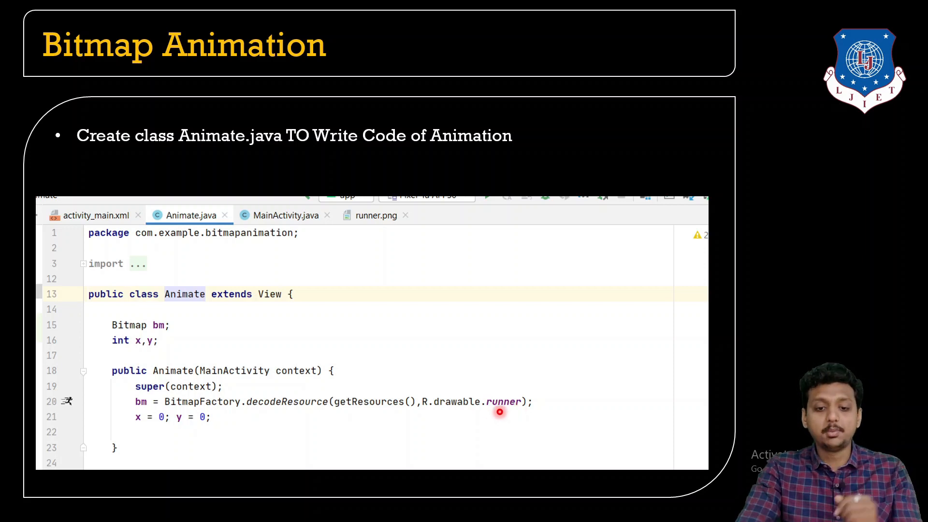
{"action": "mouse_move", "coordinate": [282, 413]}
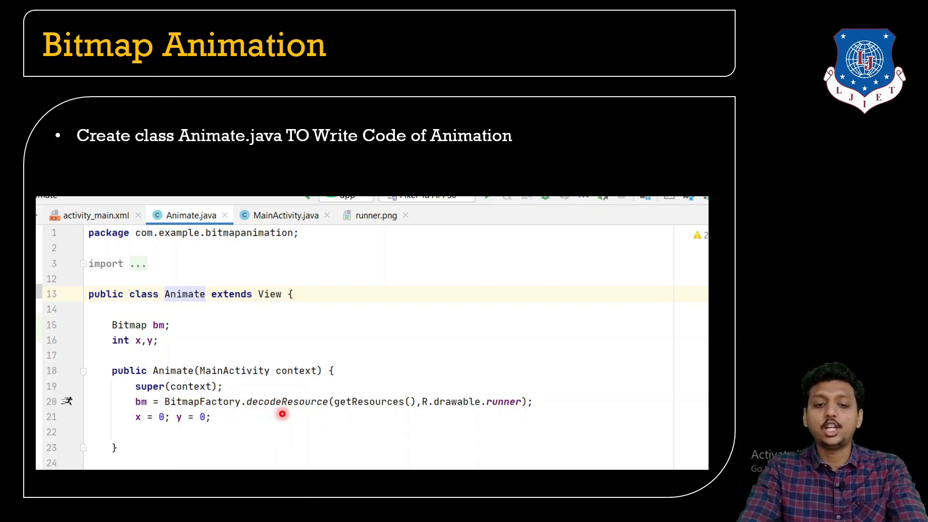
{"action": "mouse_move", "coordinate": [436, 410]}
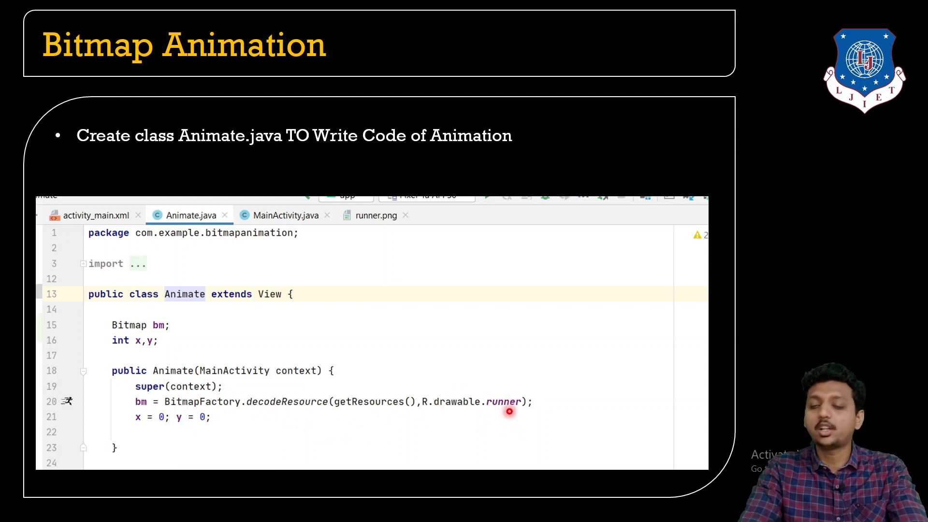
{"action": "mouse_move", "coordinate": [472, 385]}
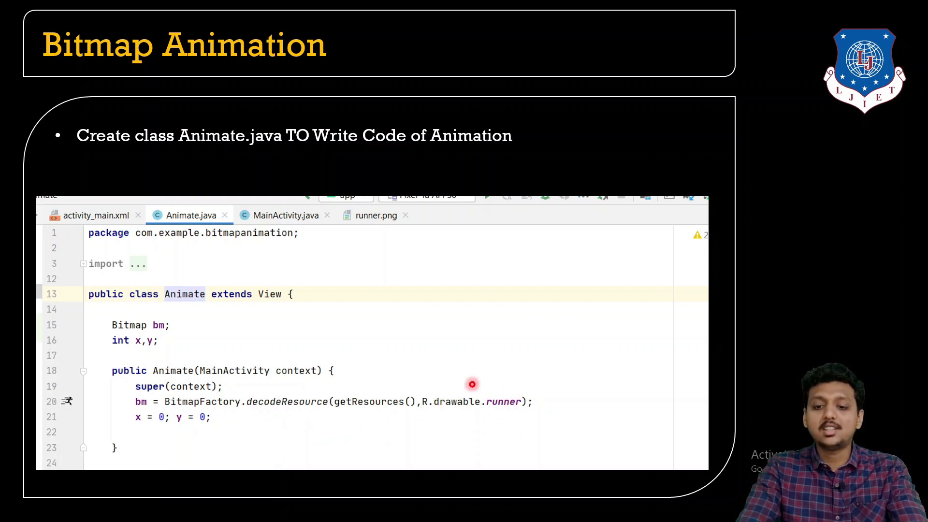
{"action": "mouse_move", "coordinate": [522, 448]}
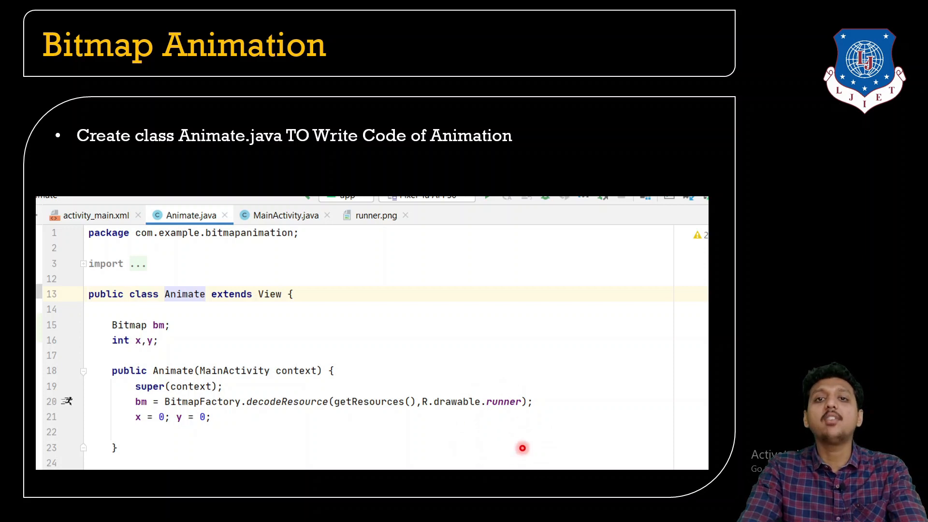
{"action": "mouse_move", "coordinate": [516, 445]}
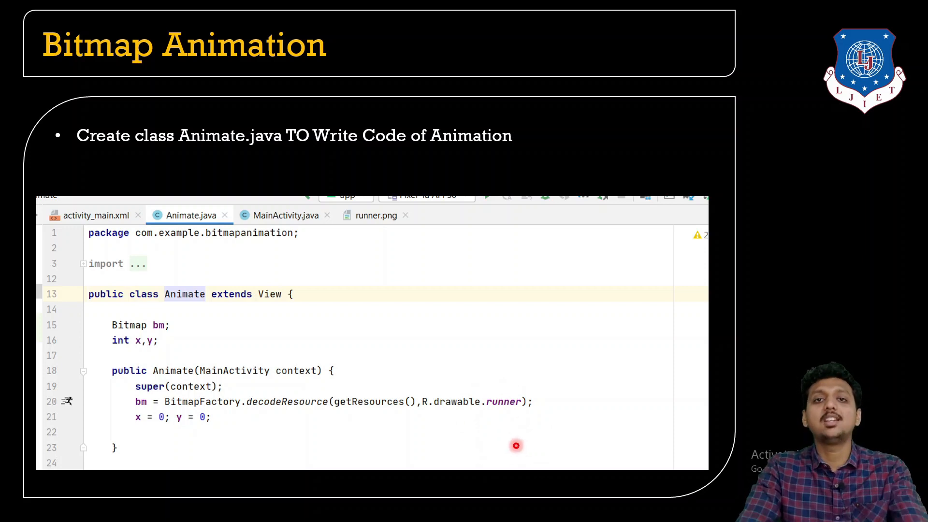
{"action": "mouse_move", "coordinate": [182, 435]}
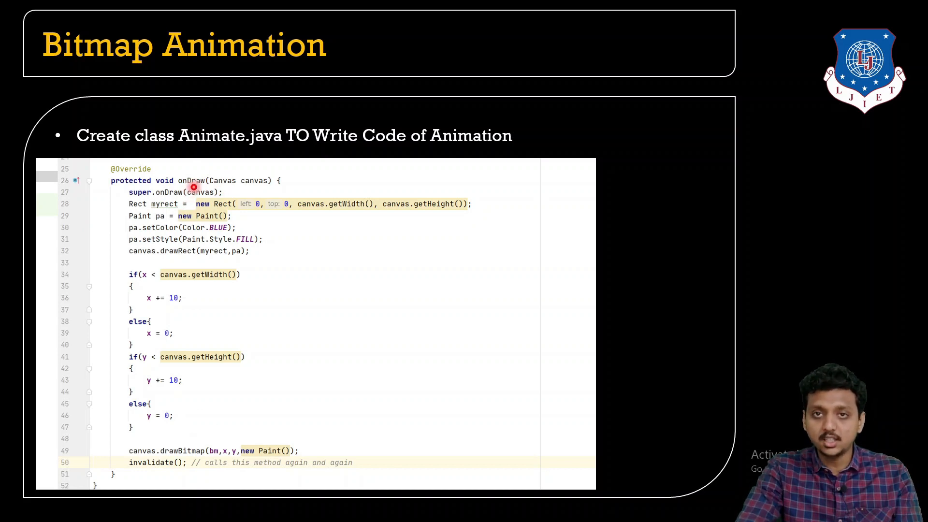
{"action": "mouse_move", "coordinate": [265, 190]}
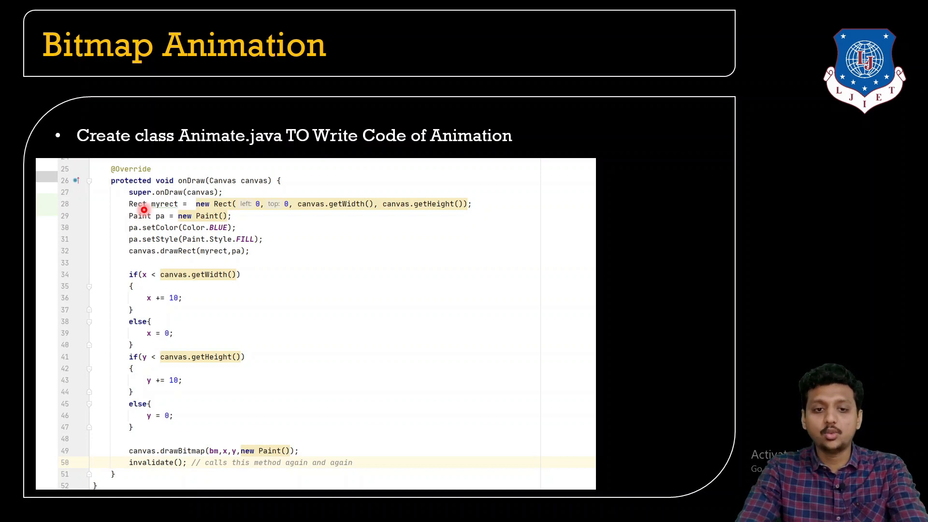
{"action": "mouse_move", "coordinate": [184, 204]}
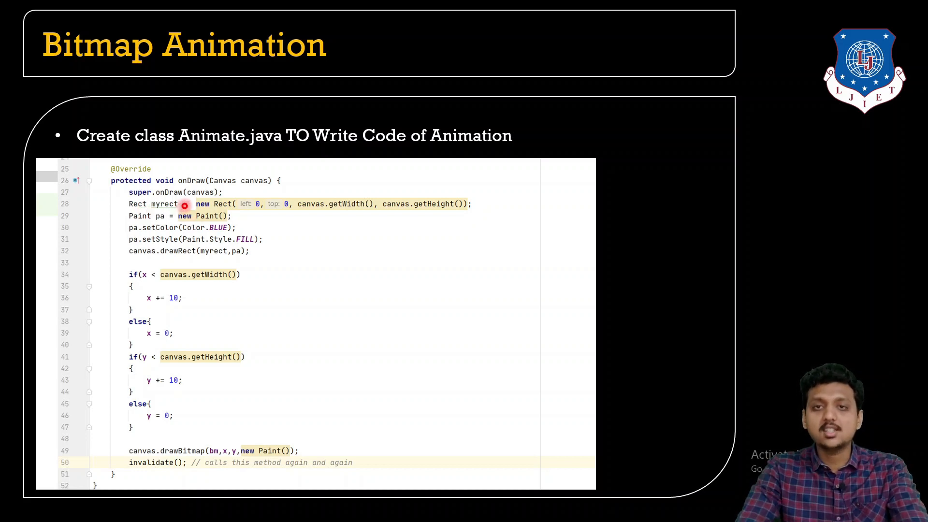
{"action": "mouse_move", "coordinate": [319, 188]}
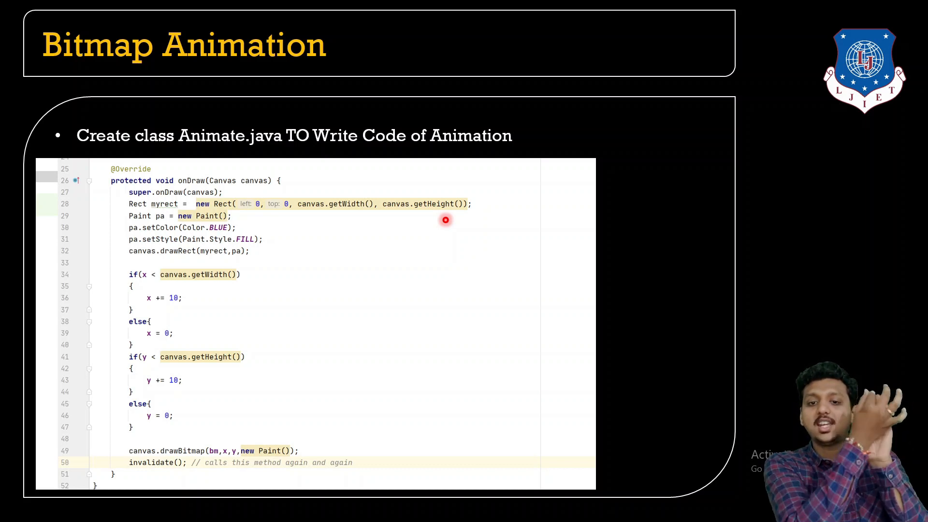
{"action": "mouse_move", "coordinate": [453, 208]}
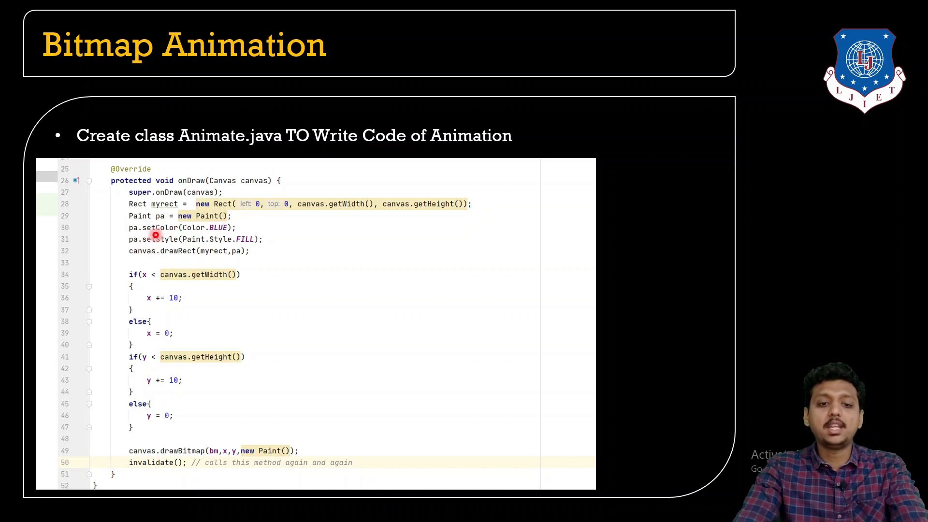
{"action": "mouse_move", "coordinate": [201, 238]}
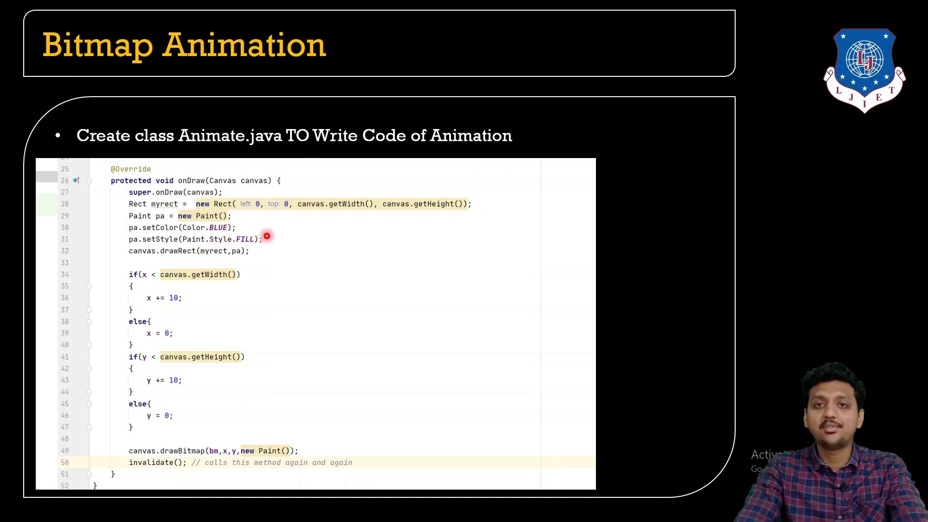
{"action": "mouse_move", "coordinate": [188, 251]}
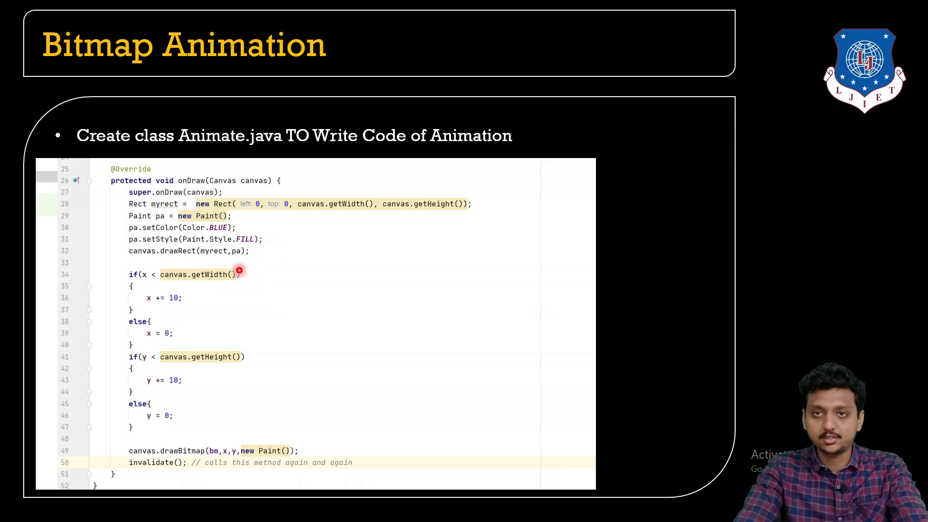
{"action": "mouse_move", "coordinate": [192, 282]}
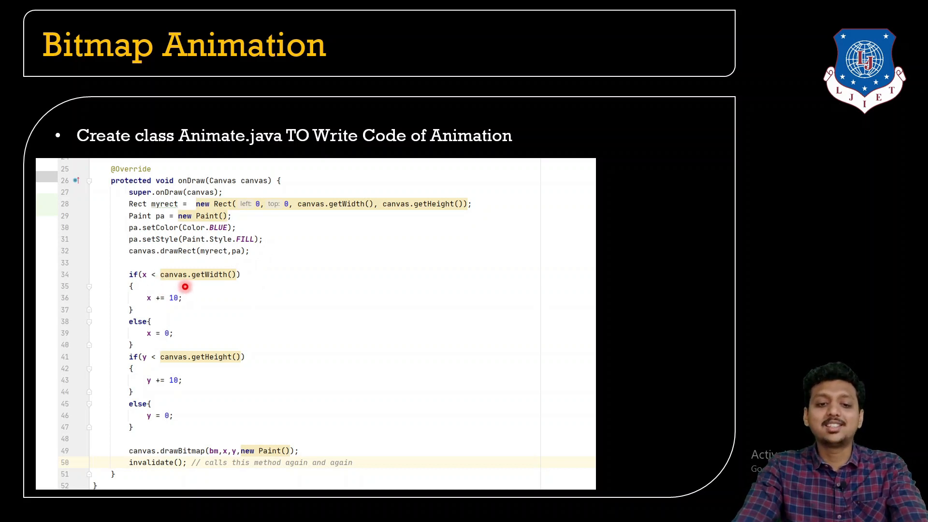
{"action": "mouse_move", "coordinate": [220, 286]}
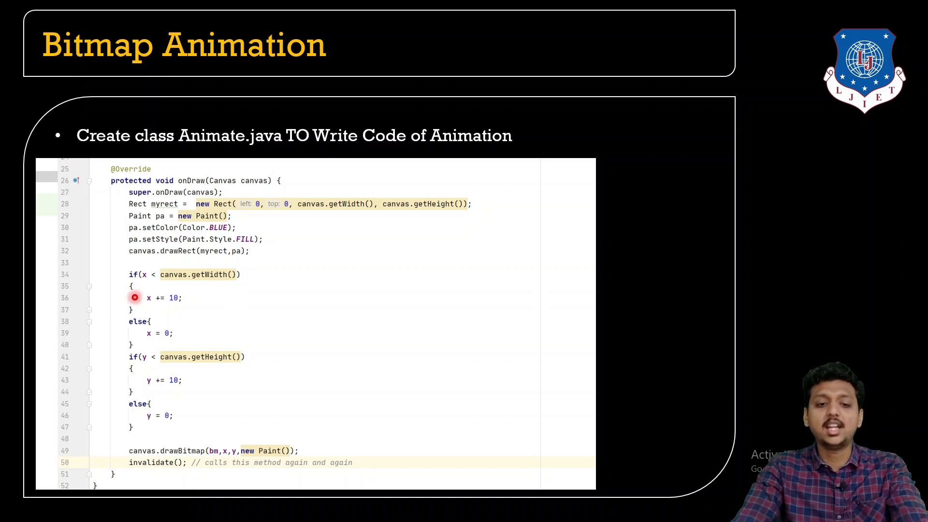
{"action": "mouse_move", "coordinate": [153, 279]}
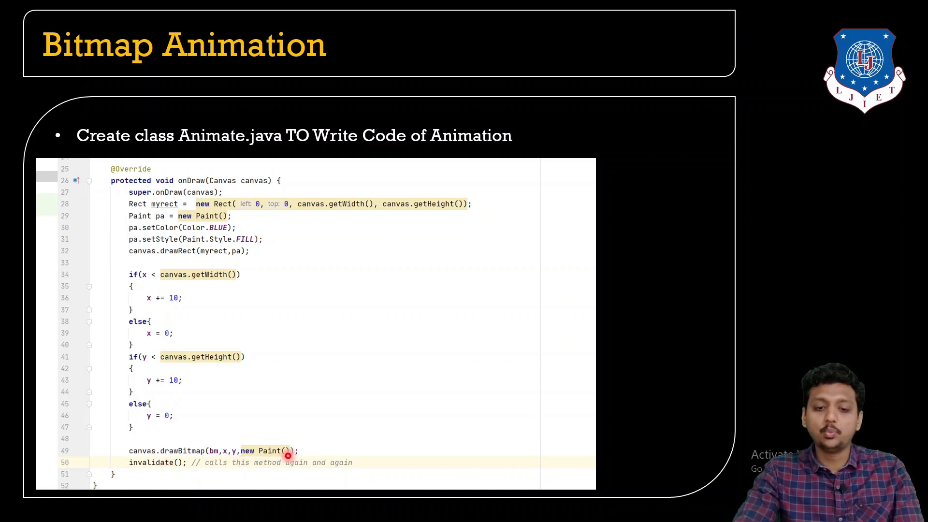
{"action": "mouse_move", "coordinate": [209, 459]}
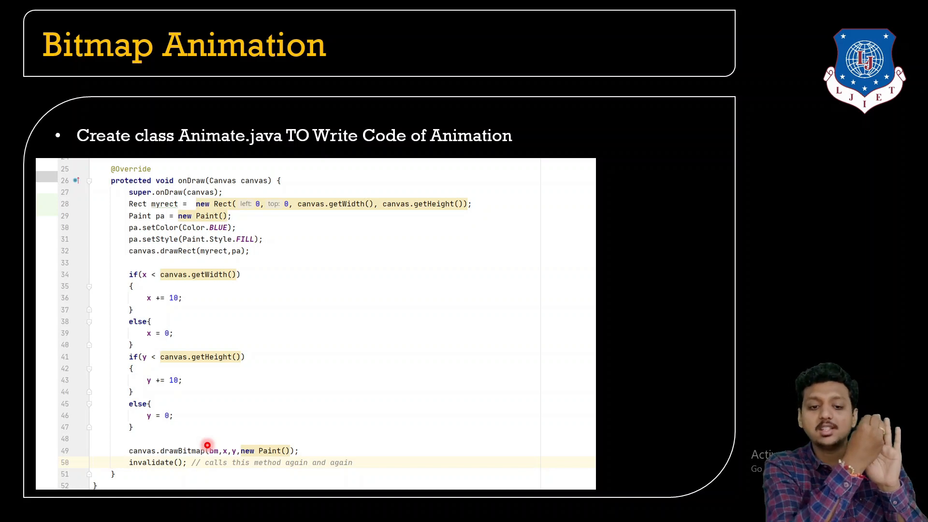
{"action": "mouse_move", "coordinate": [157, 473]}
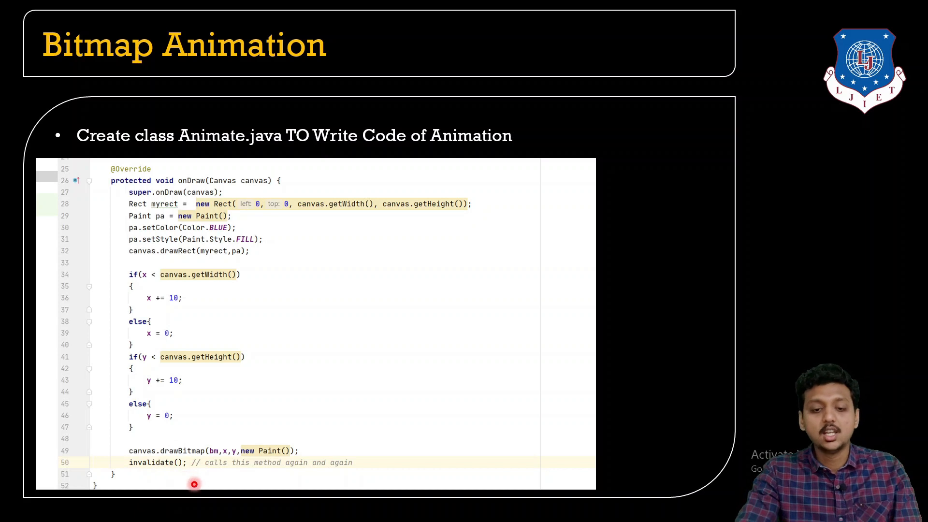
{"action": "mouse_move", "coordinate": [330, 487]}
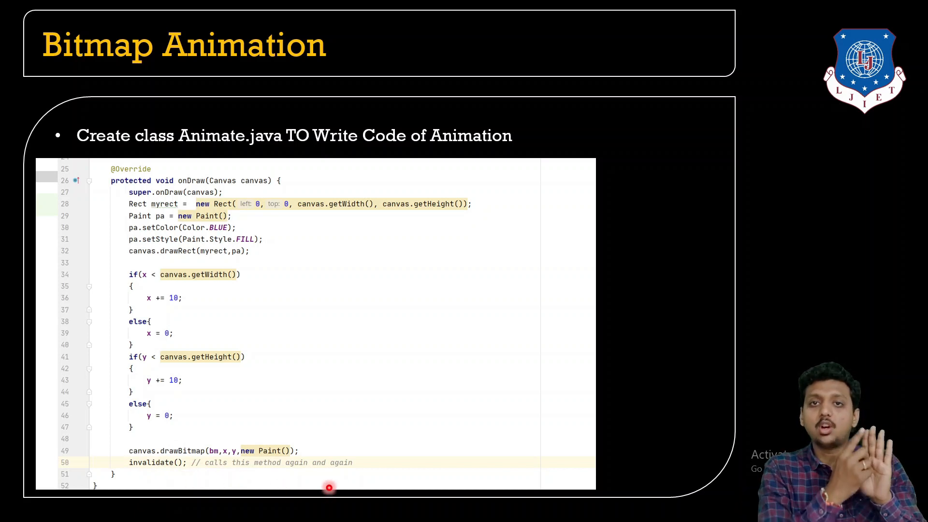
{"action": "mouse_move", "coordinate": [329, 420]}
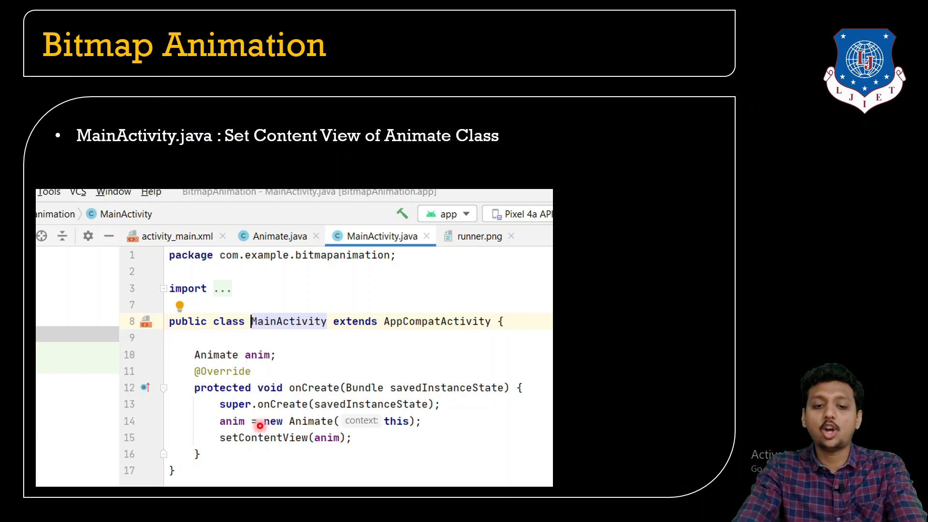
{"action": "mouse_move", "coordinate": [207, 371]}
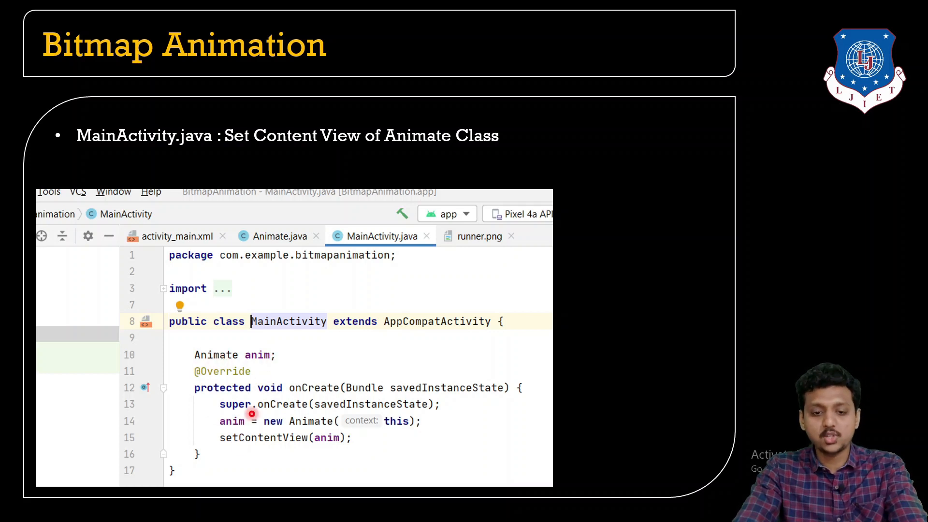
{"action": "mouse_move", "coordinate": [412, 440]}
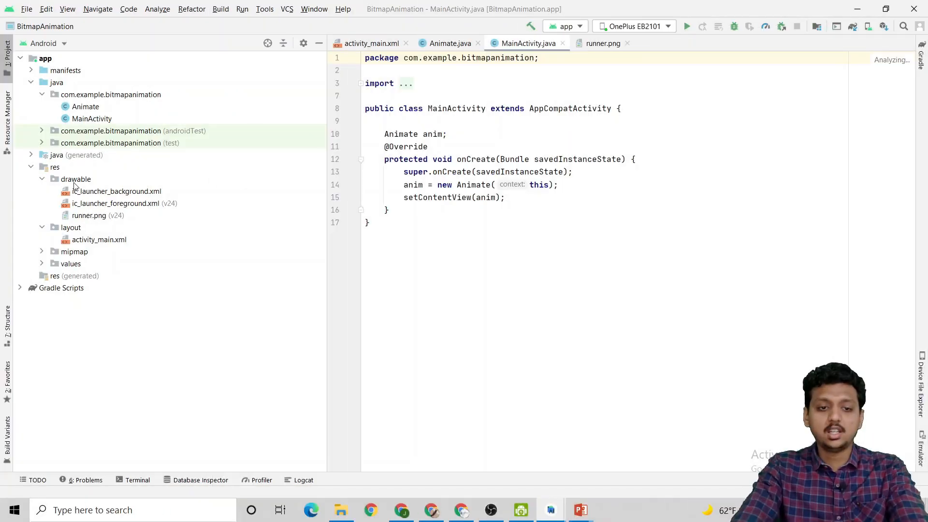
{"action": "left_click", "coordinate": [116, 191]}
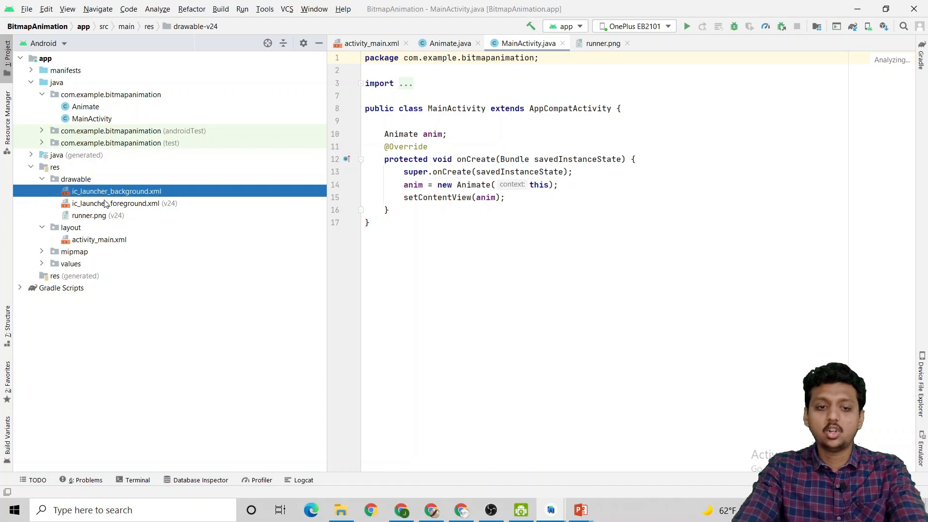
{"action": "left_click", "coordinate": [89, 215]}
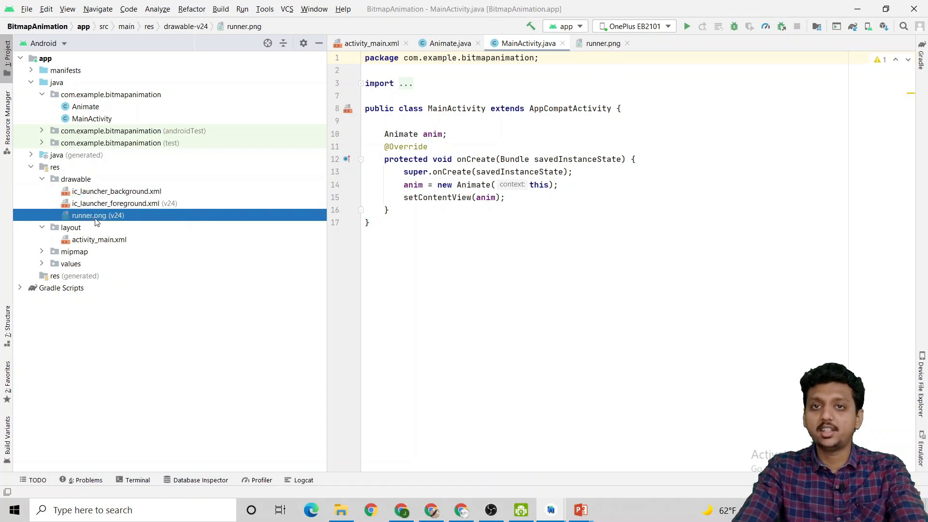
{"action": "left_click", "coordinate": [85, 106]}
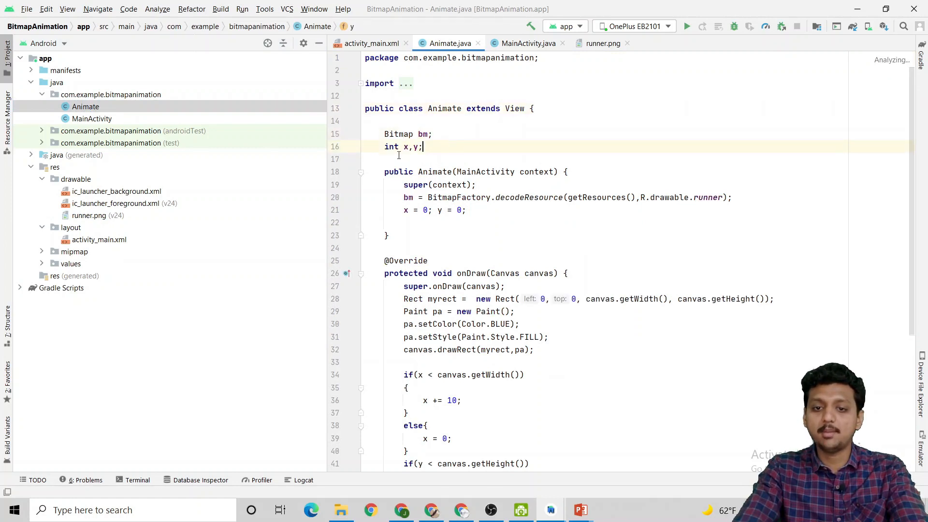
{"action": "double_click", "coordinate": [434, 172]}
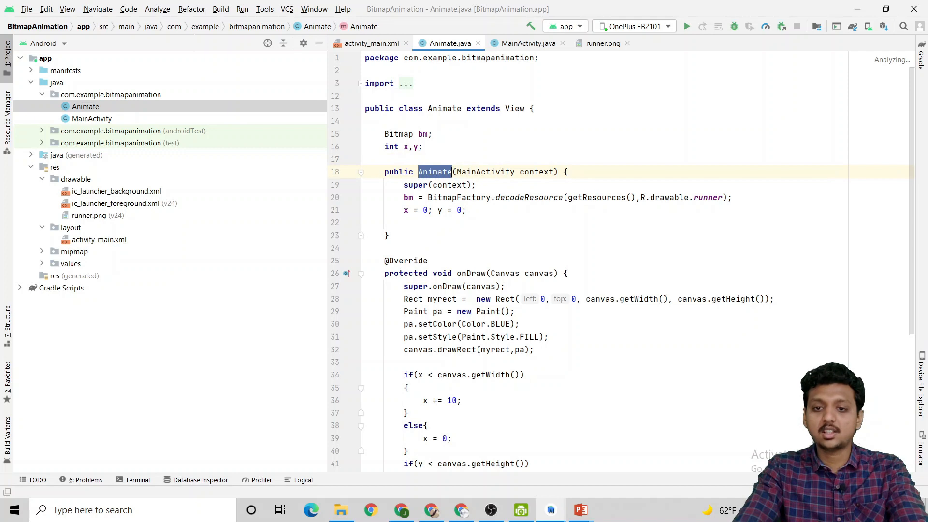
{"action": "double_click", "coordinate": [458, 197]}
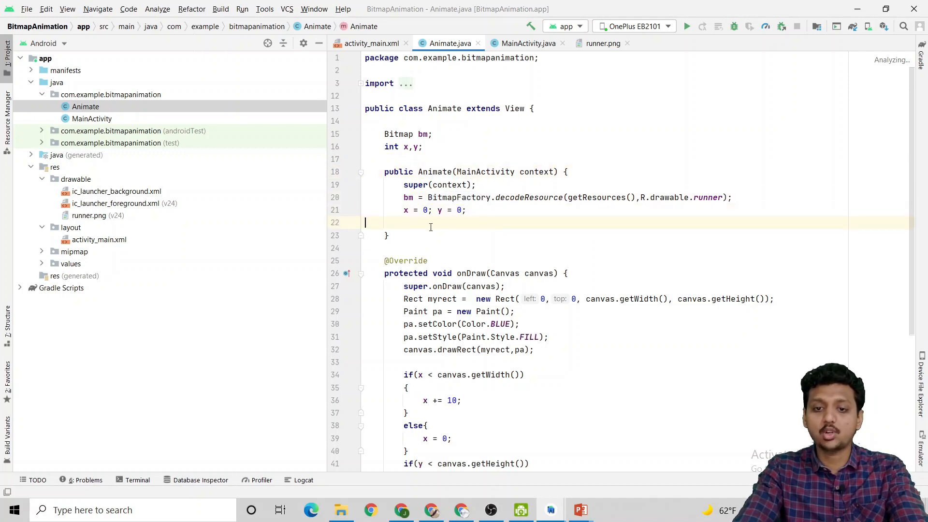
{"action": "scroll", "scroll_direction": "down", "scroll_amount": 3}
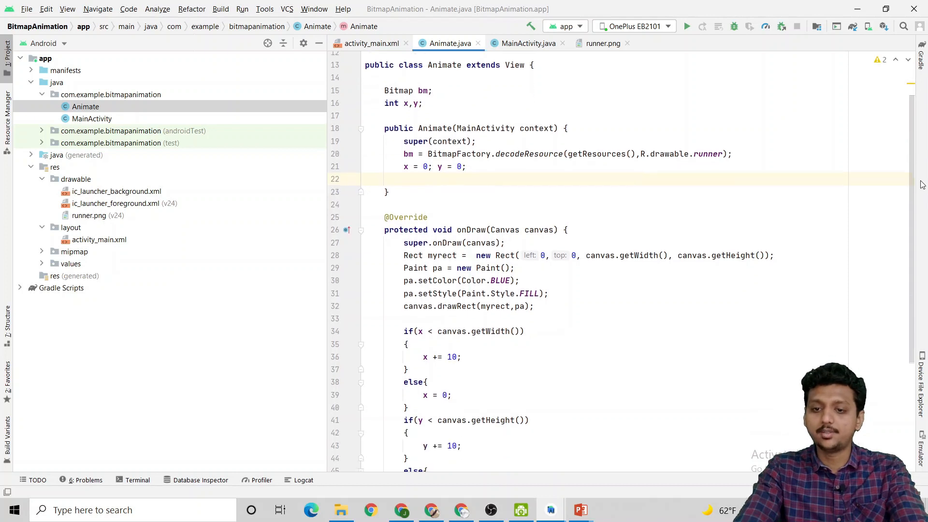
{"action": "scroll", "scroll_direction": "down", "scroll_amount": 3}
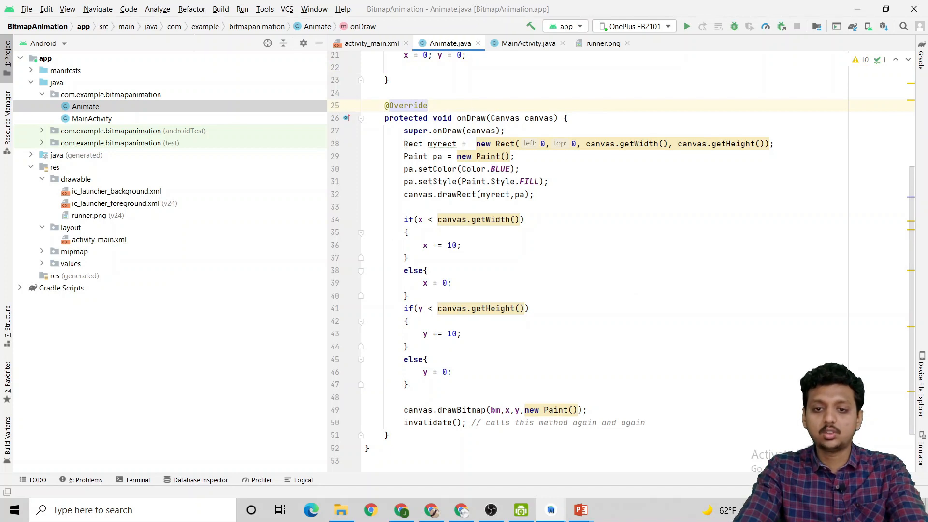
{"action": "left_click", "coordinate": [421, 155]}
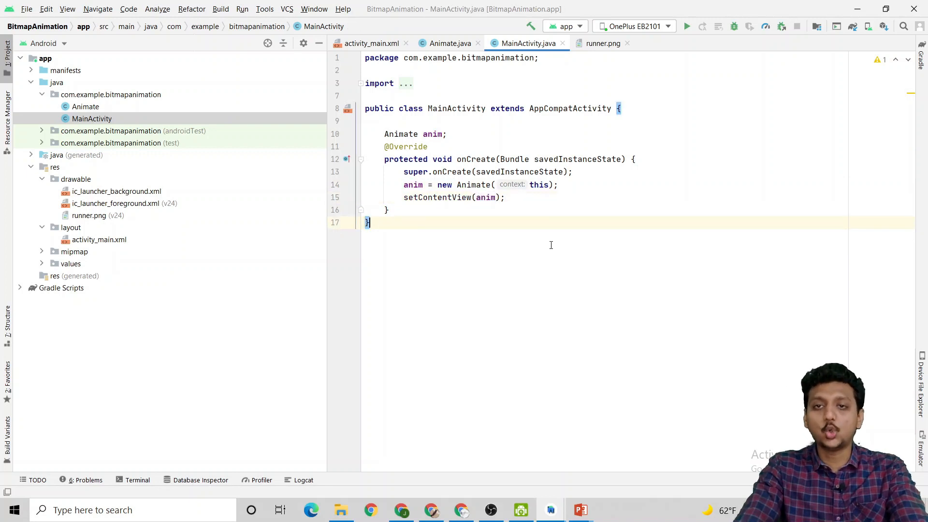
- Run the app on the phone, then open Animate.java and begin editing Color.BLUE
{"action": "left_click", "coordinate": [686, 26]}
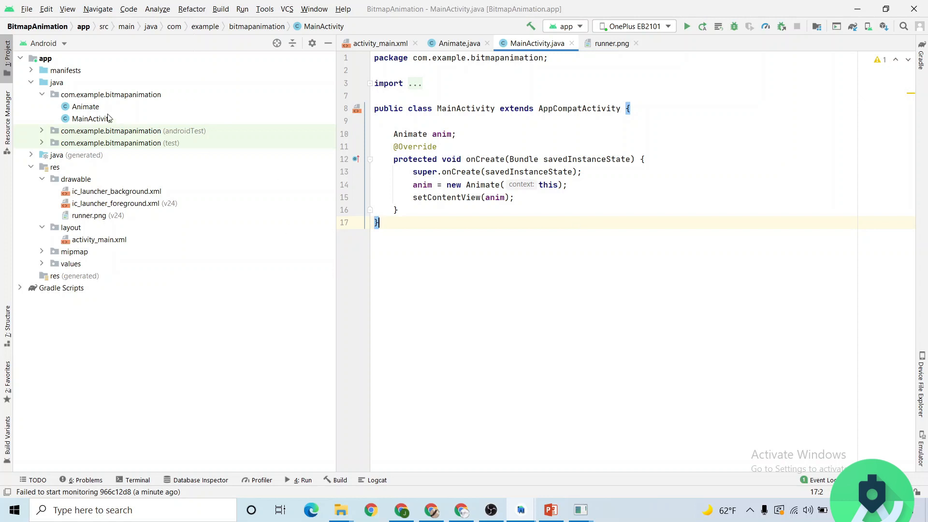
{"action": "left_click", "coordinate": [85, 106]}
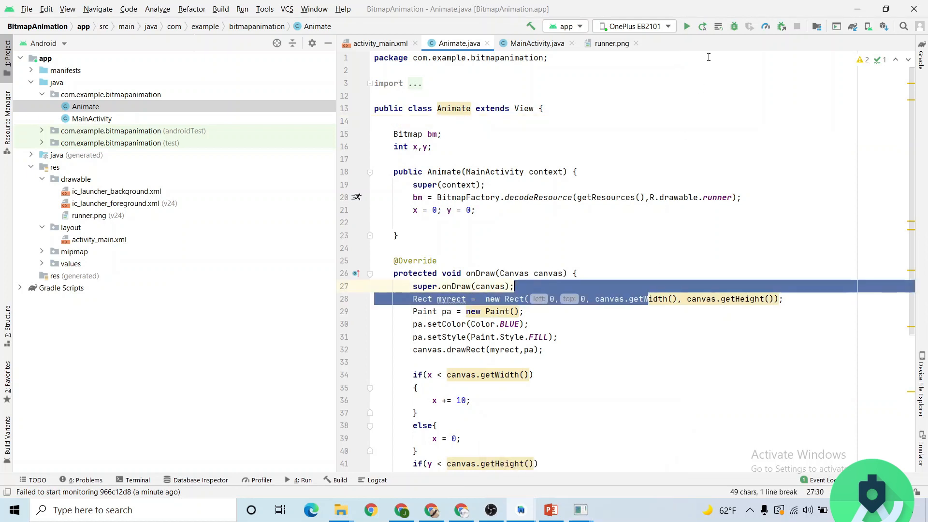
{"action": "left_click", "coordinate": [687, 26]}
{"action": "type", "text": "WHI"}
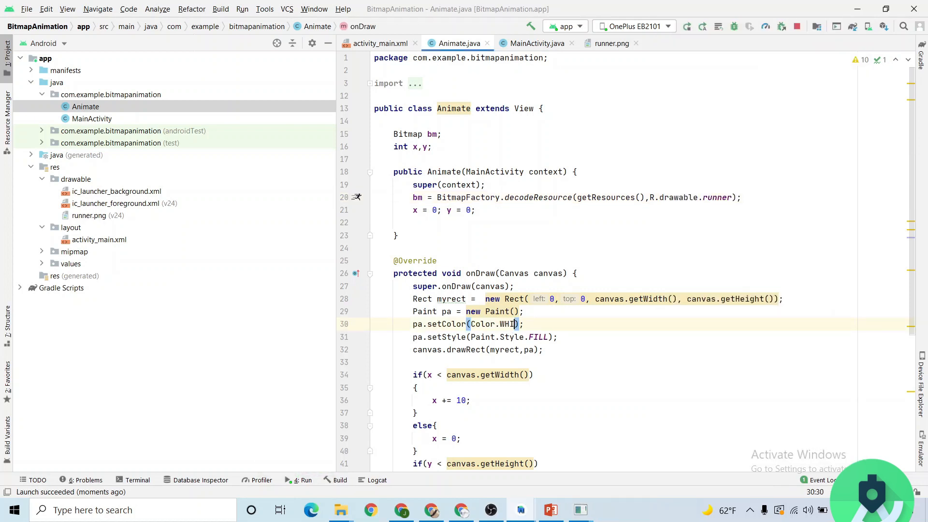
- Finish Color.WHITE, change the x and y steps from 10 to 25, and re-run the app
{"action": "type", "text": "TE"}
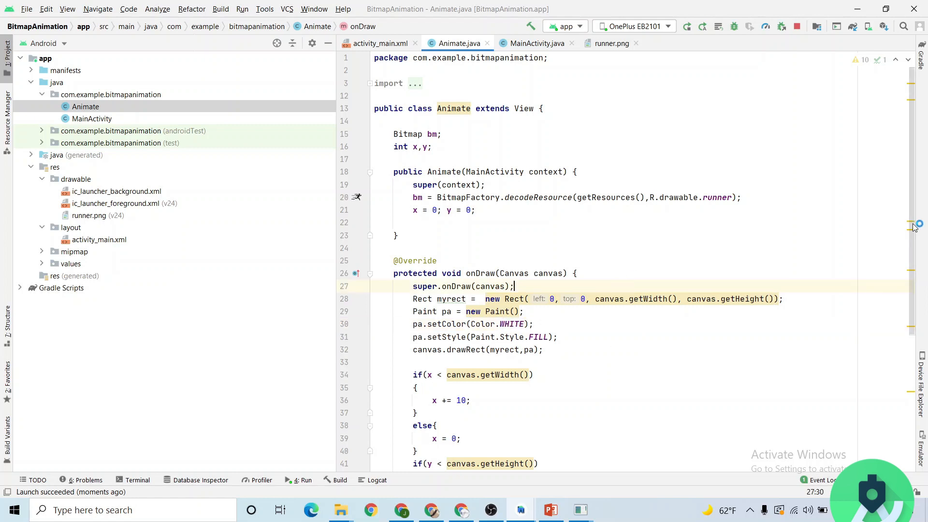
{"action": "scroll", "scroll_direction": "down", "scroll_amount": 3}
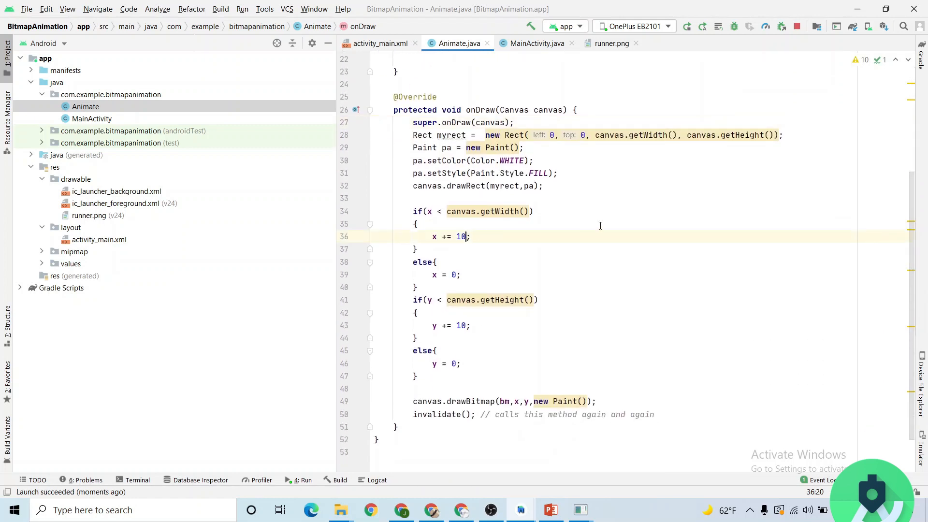
{"action": "type", "text": "2"}
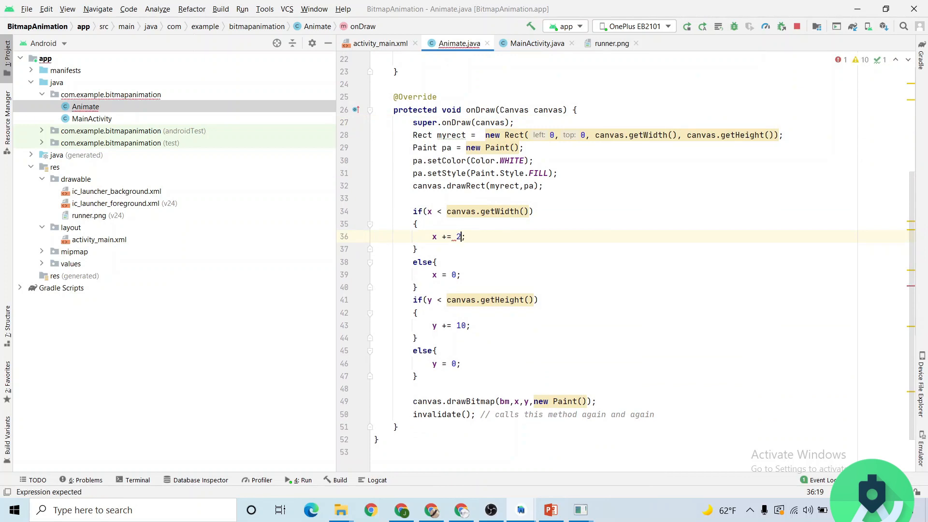
{"action": "type", "text": "5"}
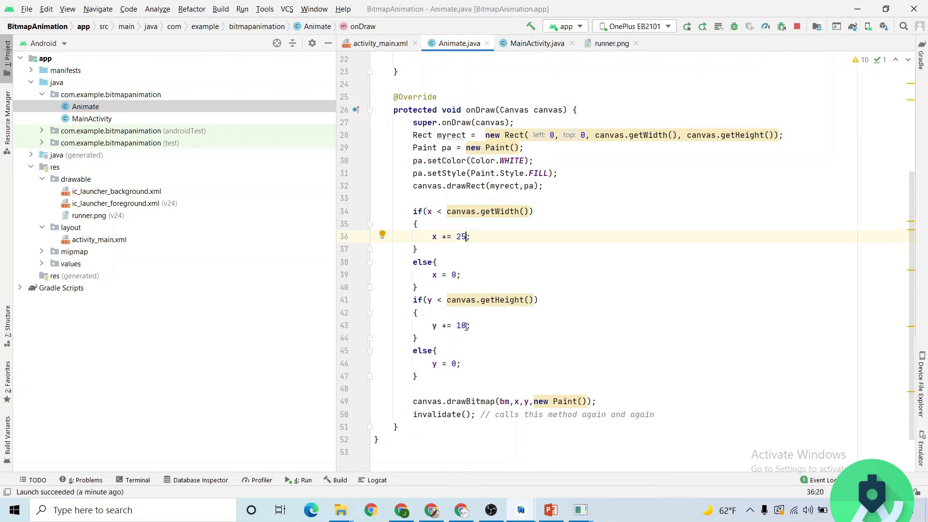
{"action": "type", "text": "25"}
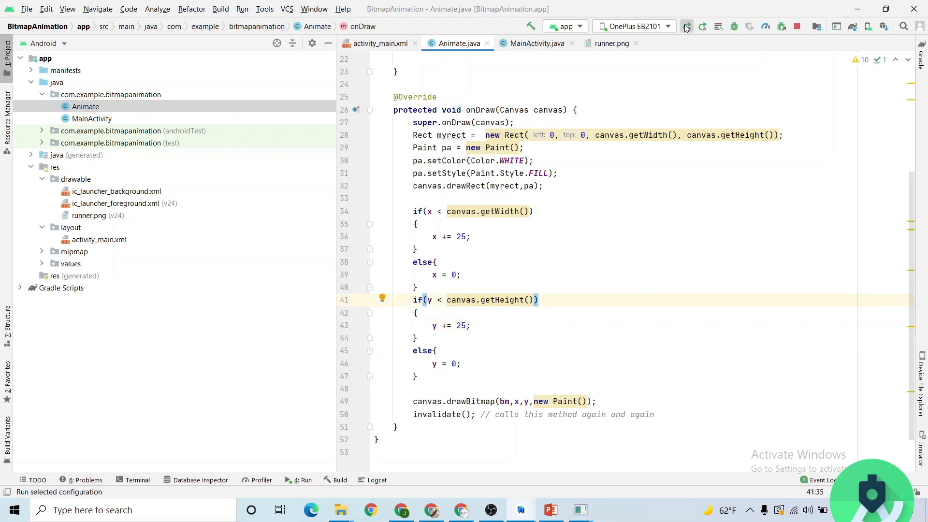
{"action": "left_click", "coordinate": [686, 26]}
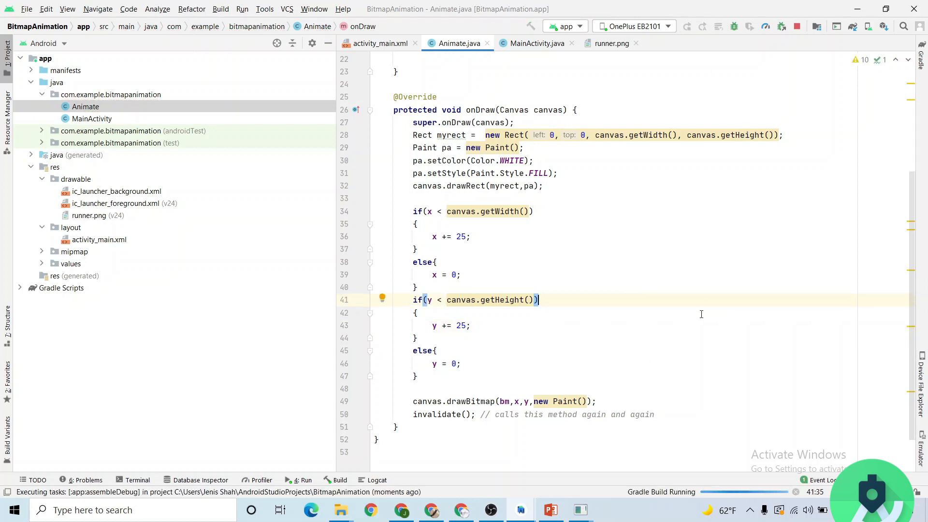
{"action": "mouse_move", "coordinate": [674, 343]}
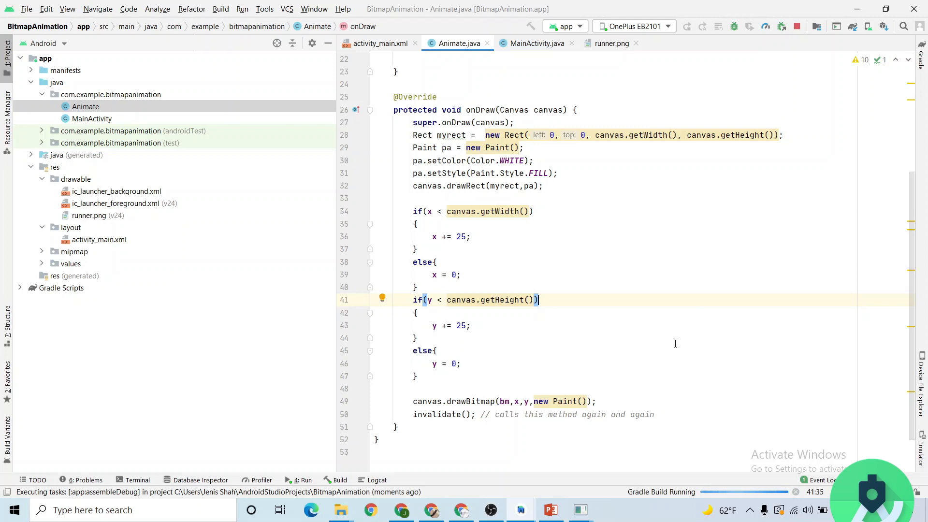